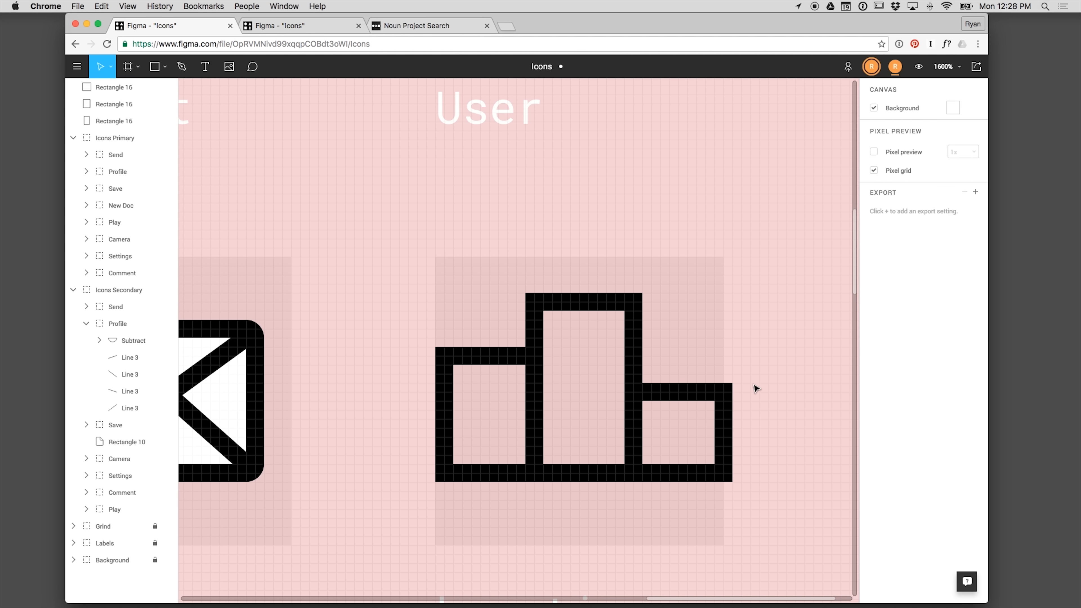
pyautogui.moveTo(753, 356)
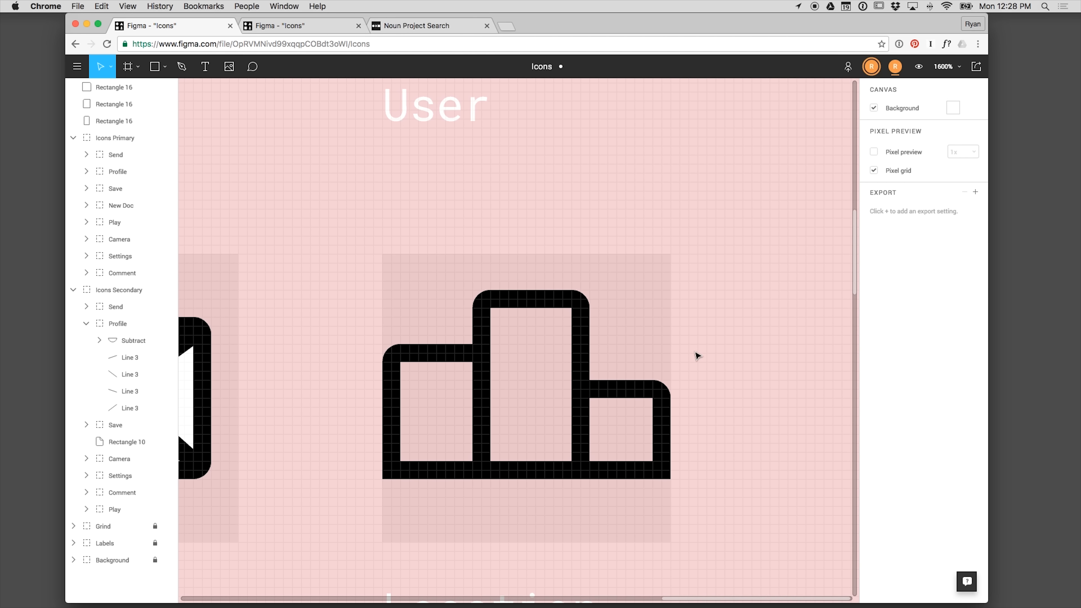
pyautogui.moveTo(515, 350)
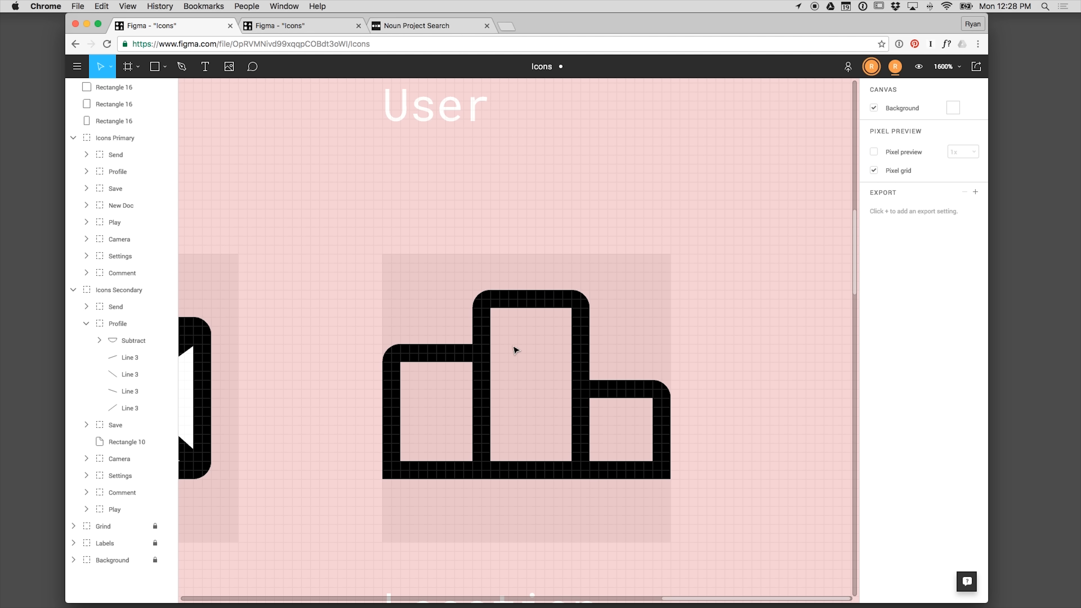
# Step: Draw the top band and four square windows on the tall block with the Line tool
pyautogui.click(157, 66)
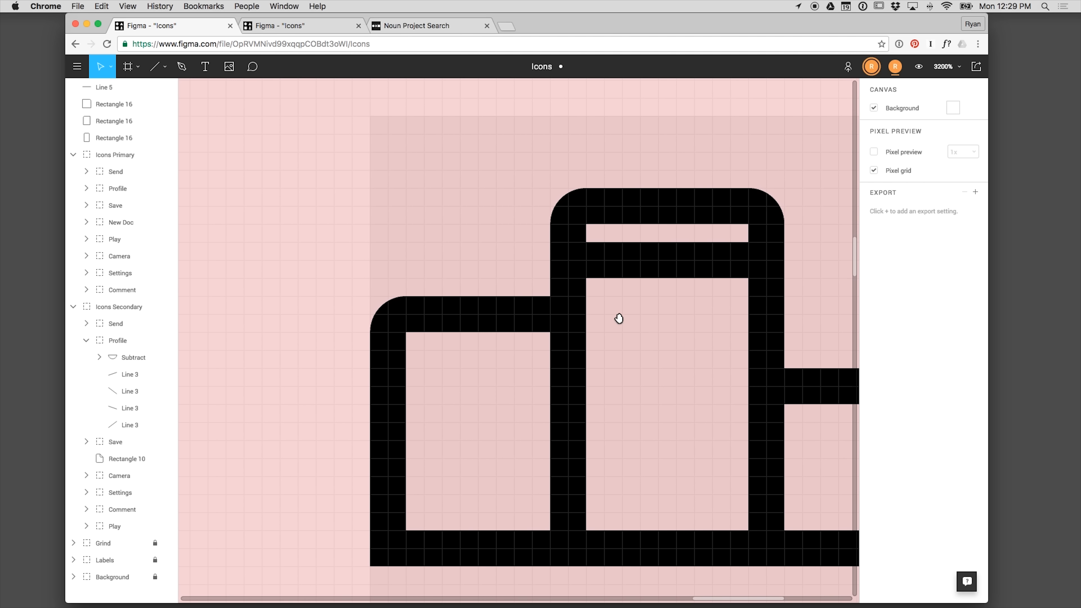
pyautogui.moveTo(619, 318); pyautogui.dragTo(556, 331)
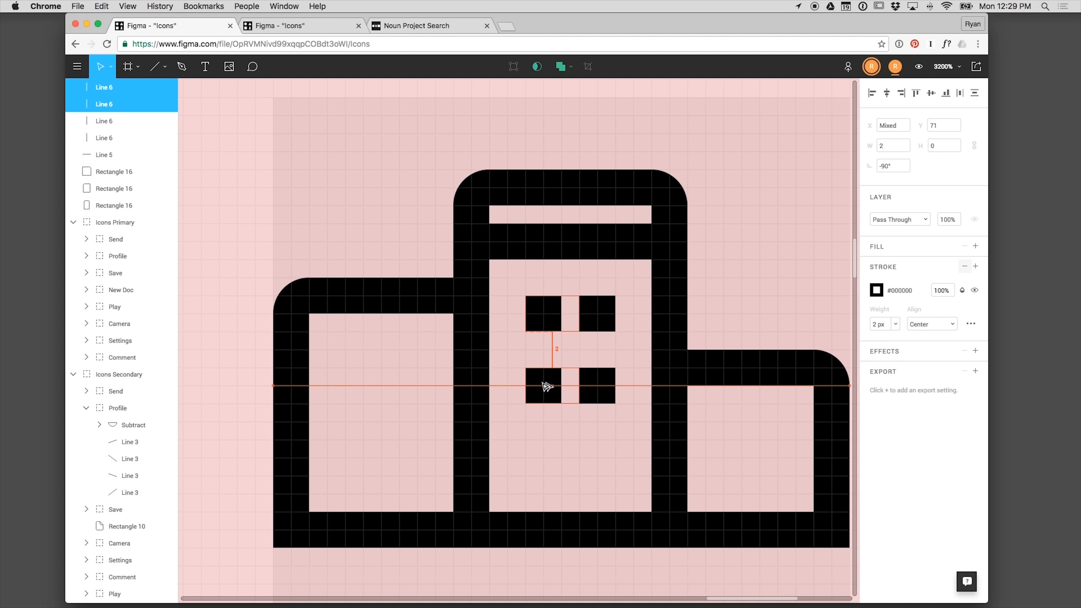
# Step: Draw a 7x5 door rectangle with a 2px black stroke at the tall block's base and add two windows to the left block
pyautogui.moveTo(524, 439); pyautogui.dragTo(599, 495)
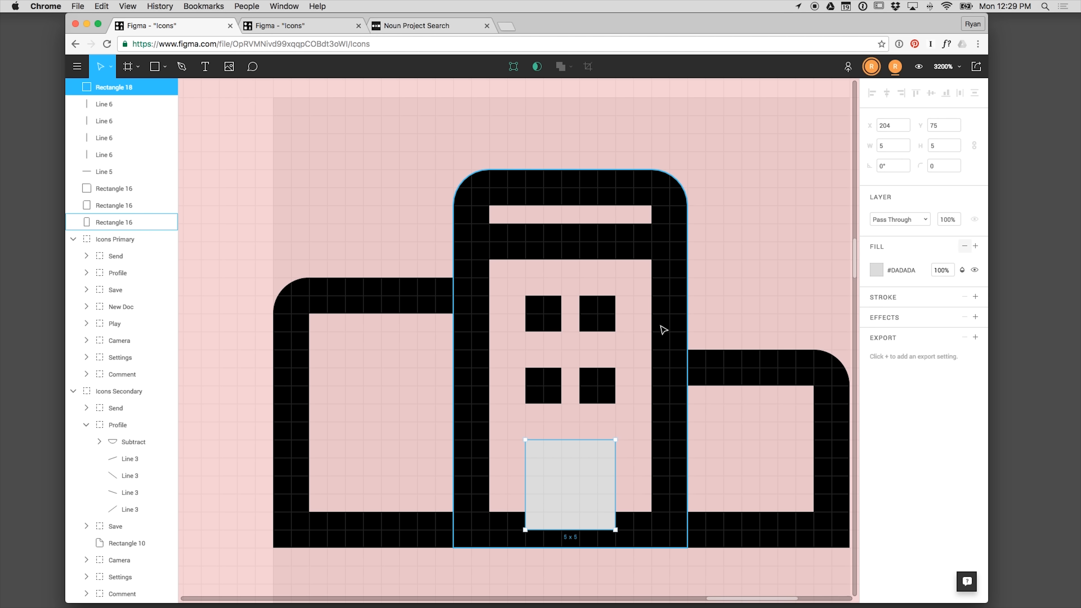
pyautogui.click(975, 297)
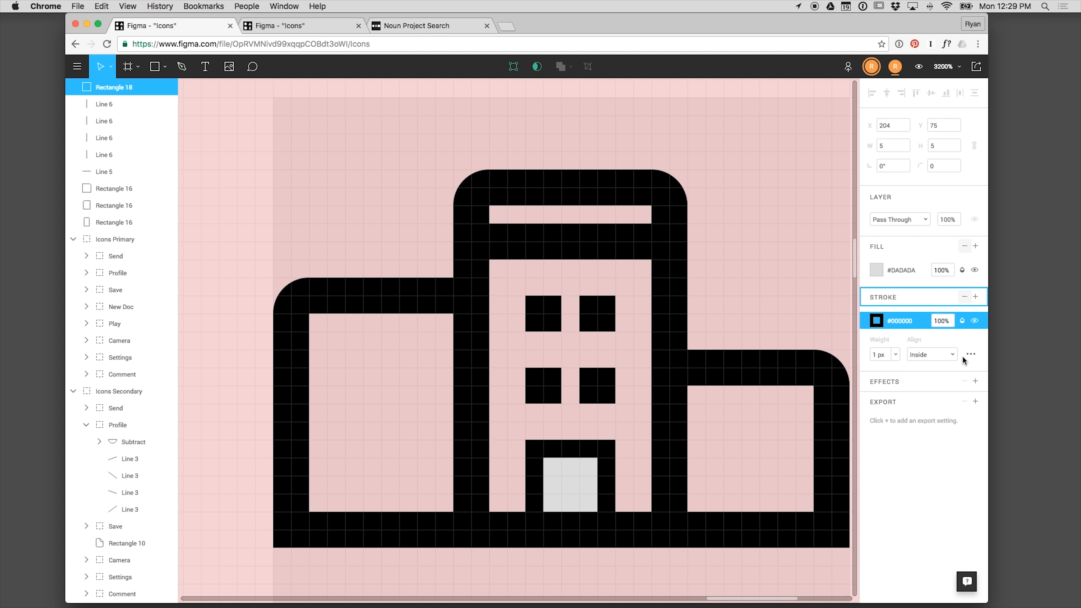
pyautogui.click(881, 354)
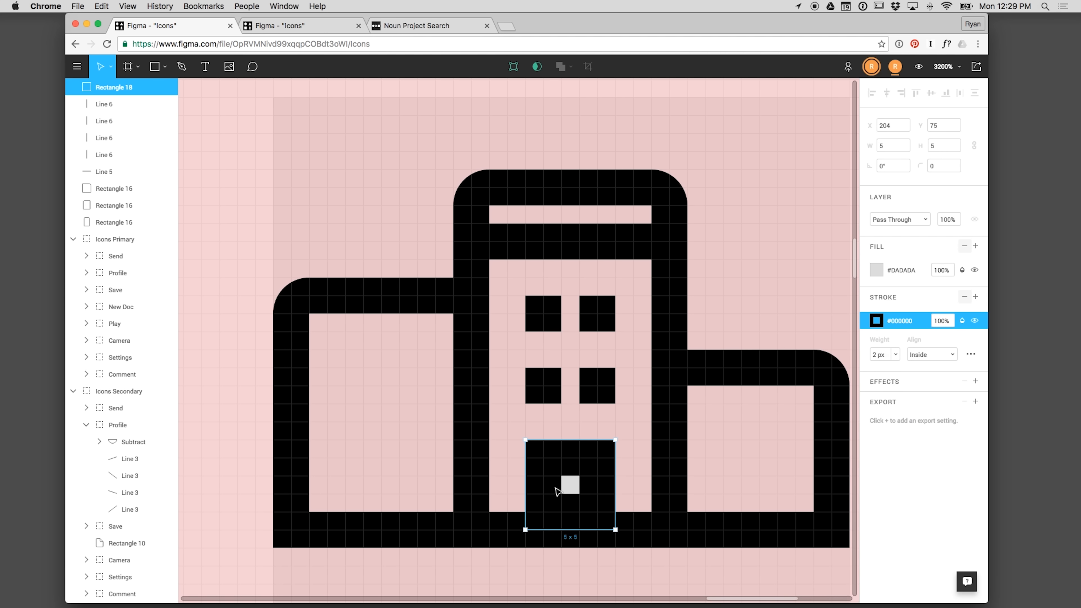
pyautogui.moveTo(526, 485); pyautogui.dragTo(508, 485)
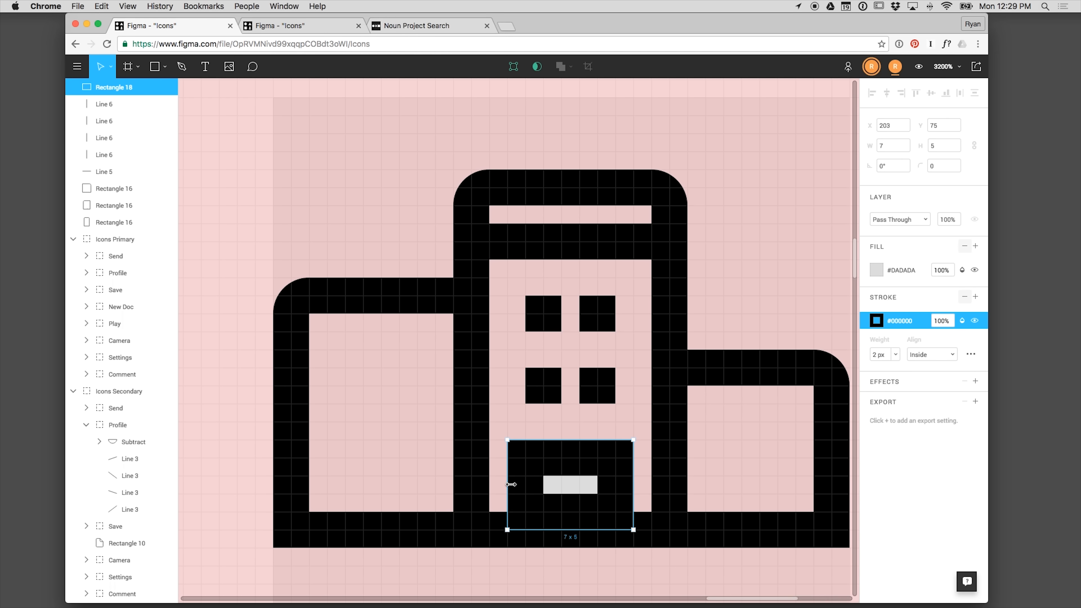
pyautogui.moveTo(569, 529); pyautogui.dragTo(569, 547)
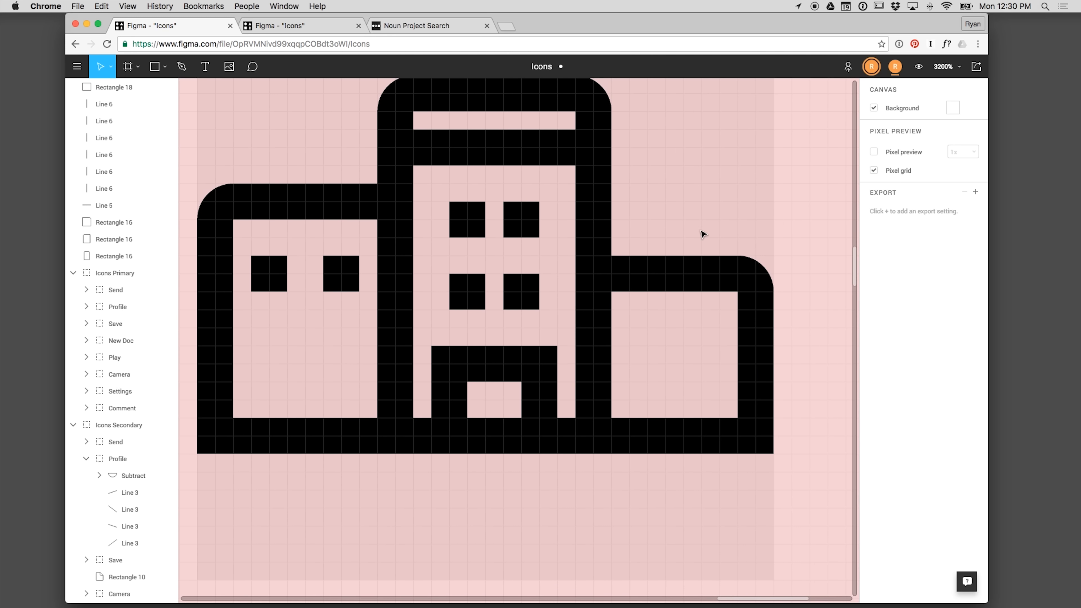
pyautogui.moveTo(645, 325)
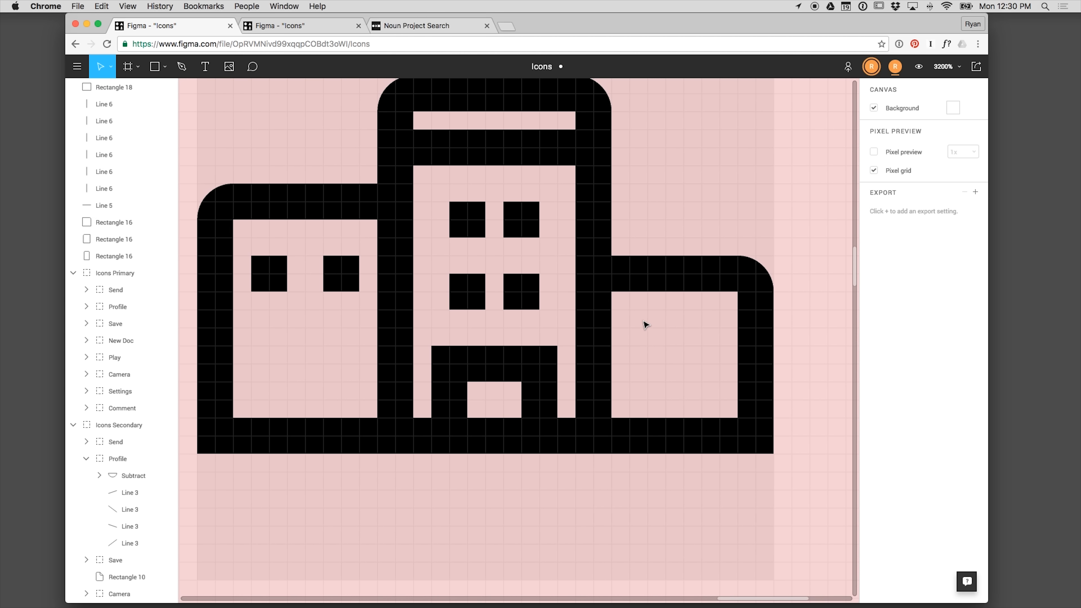
# Step: Draw a 2px wide window line and two short door posts in the right block
pyautogui.moveTo(629, 320); pyautogui.dragTo(717, 320)
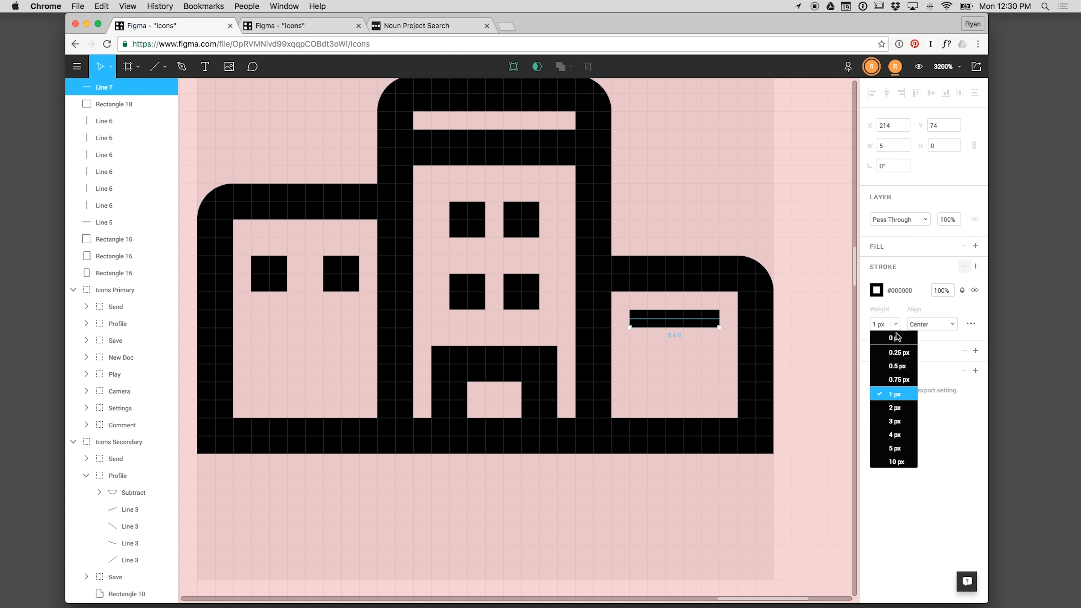
pyautogui.click(894, 408)
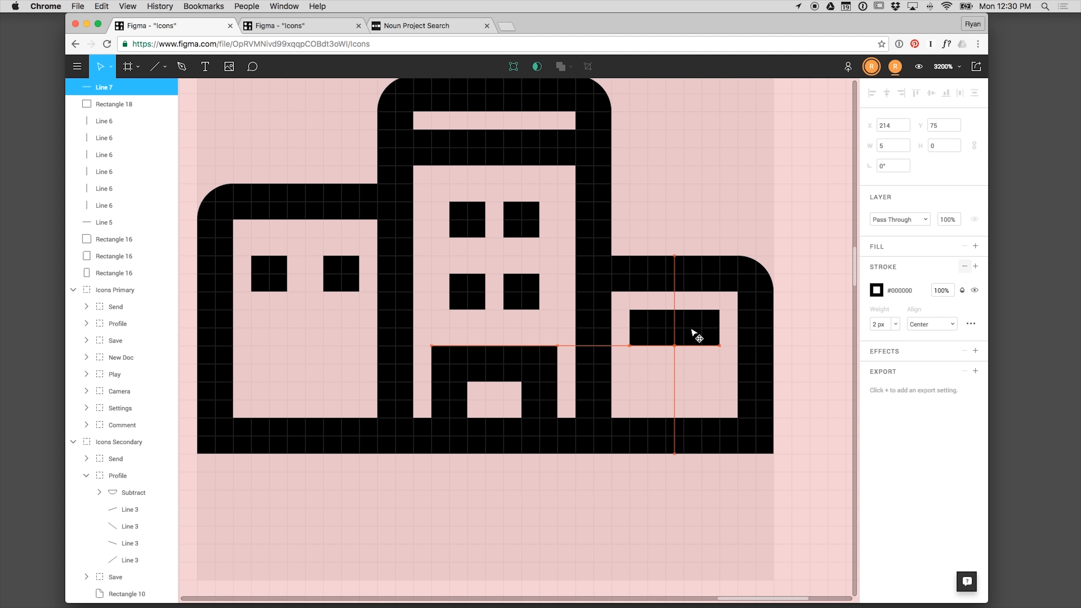
pyautogui.click(154, 66)
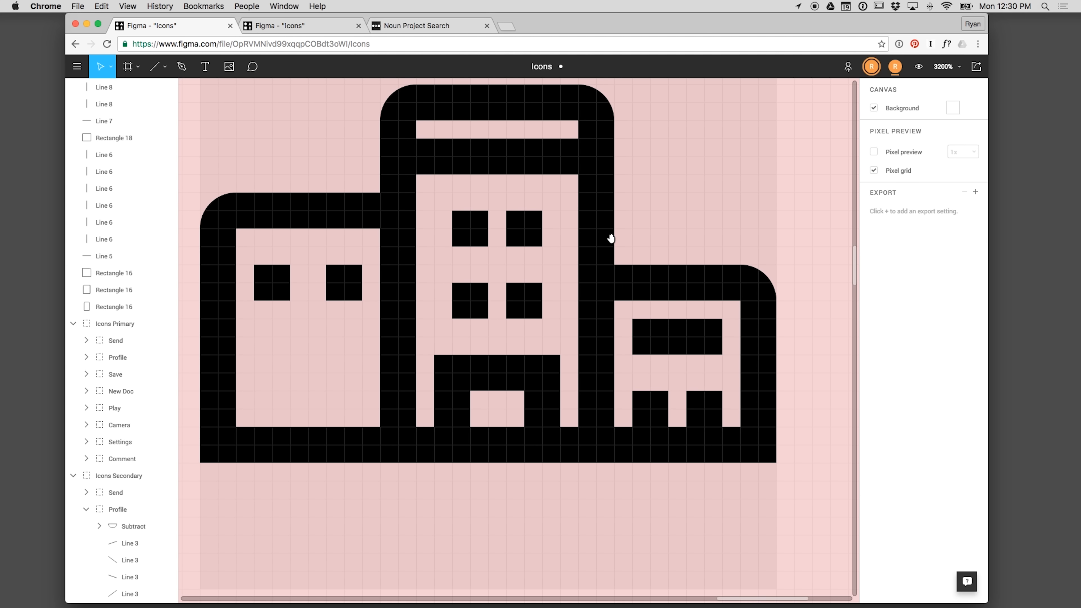
# Step: Duplicate the left block's two windows as a second row and add a short door post at its base
pyautogui.click(358, 287)
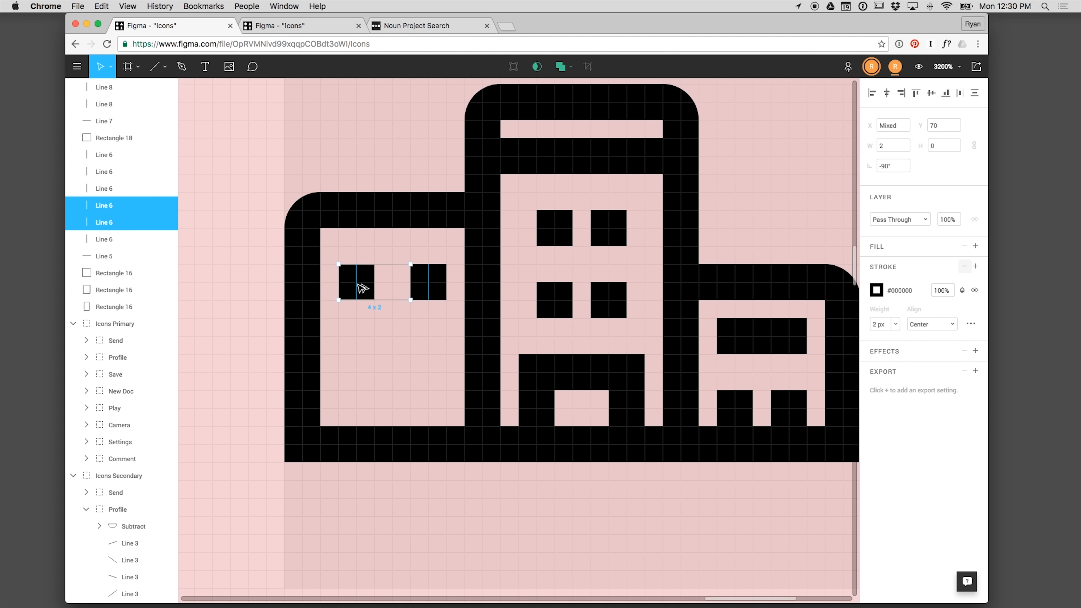
pyautogui.click(661, 507)
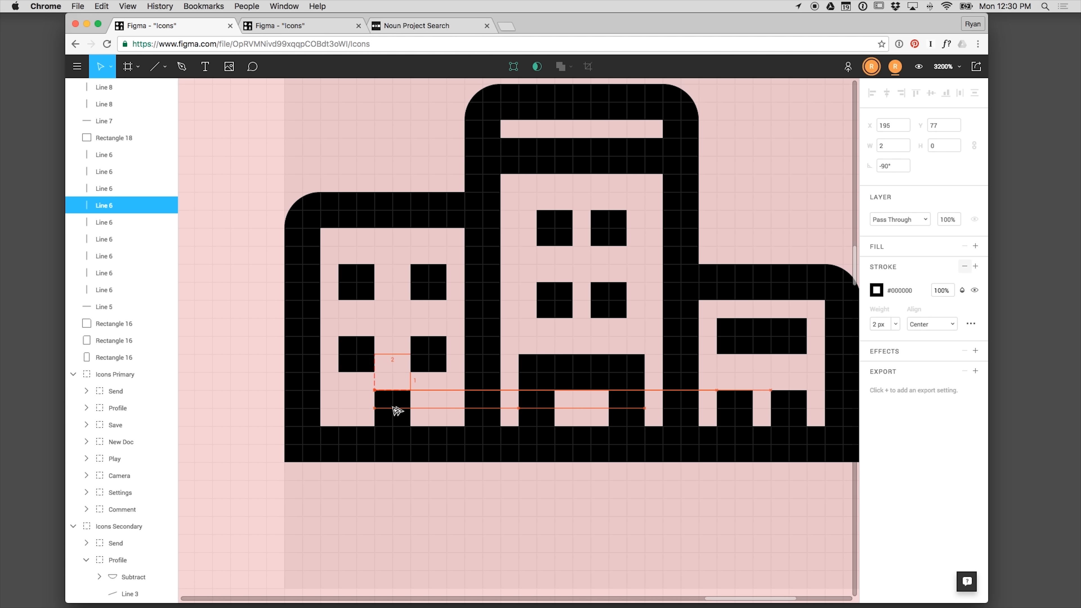
pyautogui.click(766, 245)
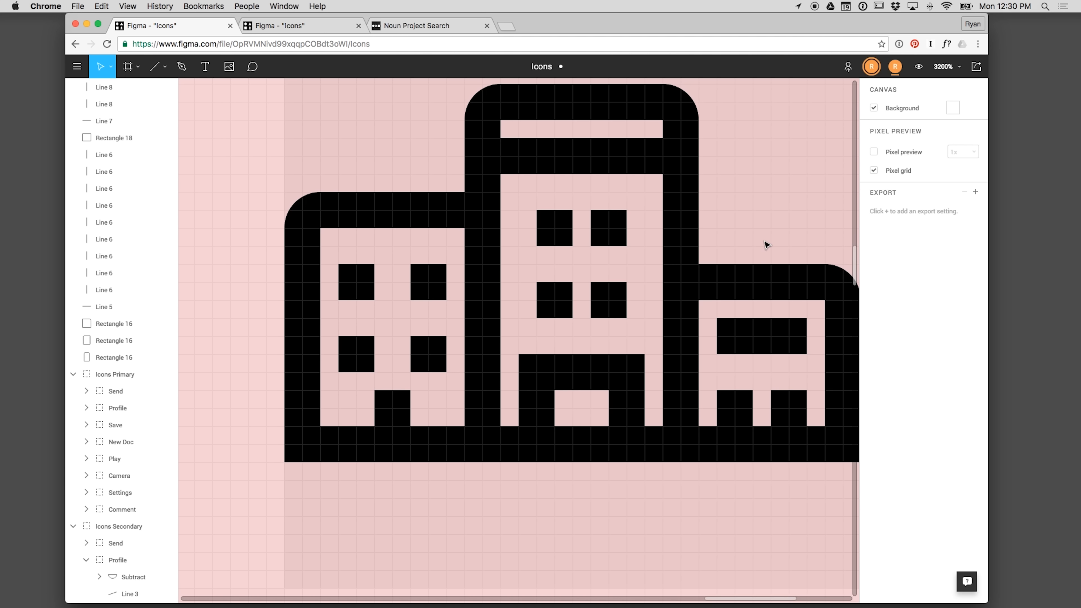